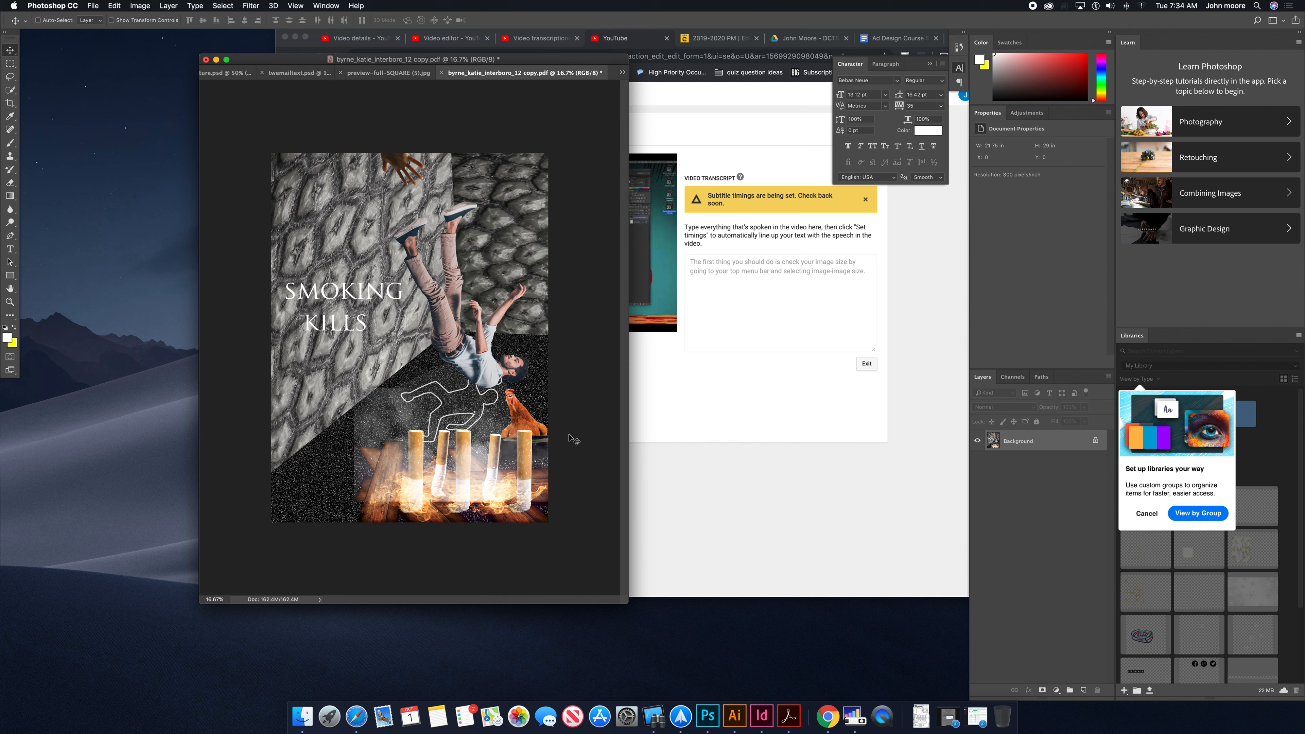
{"action": "mouse_move", "coordinate": [1001, 545]}
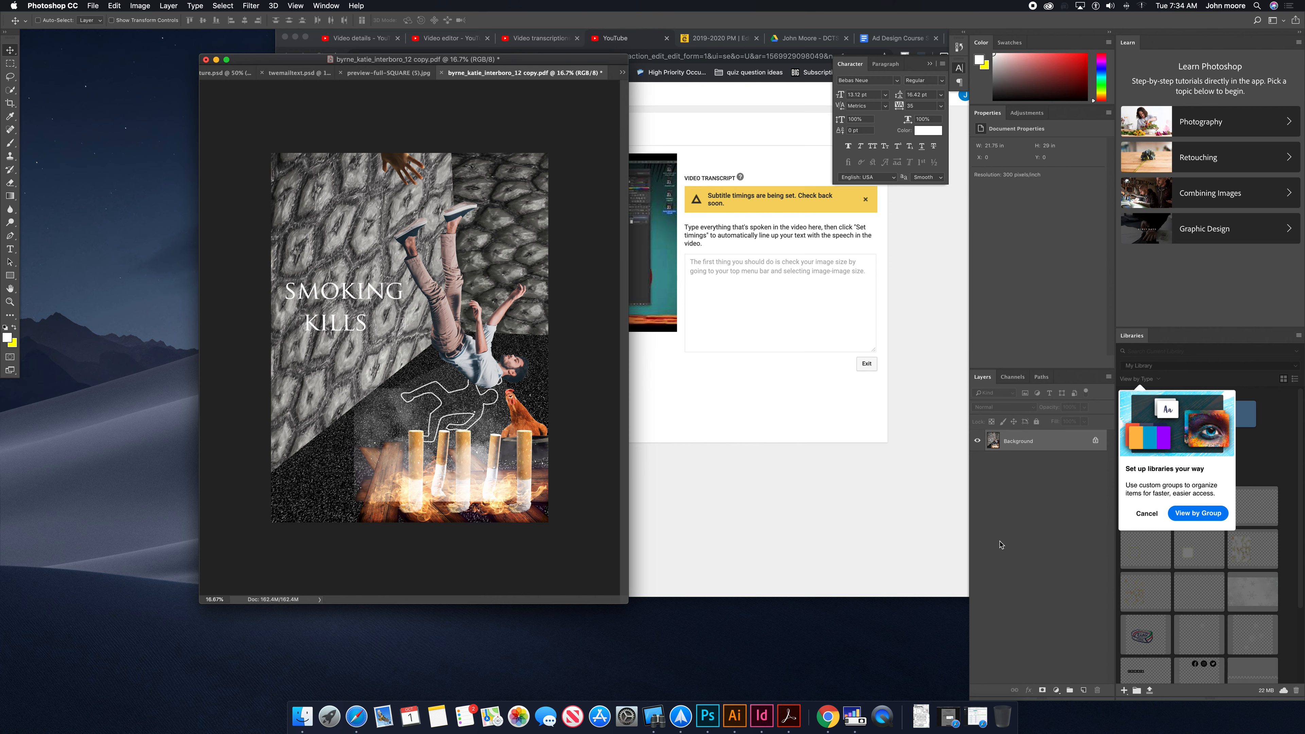
{"action": "mouse_move", "coordinate": [1027, 436]}
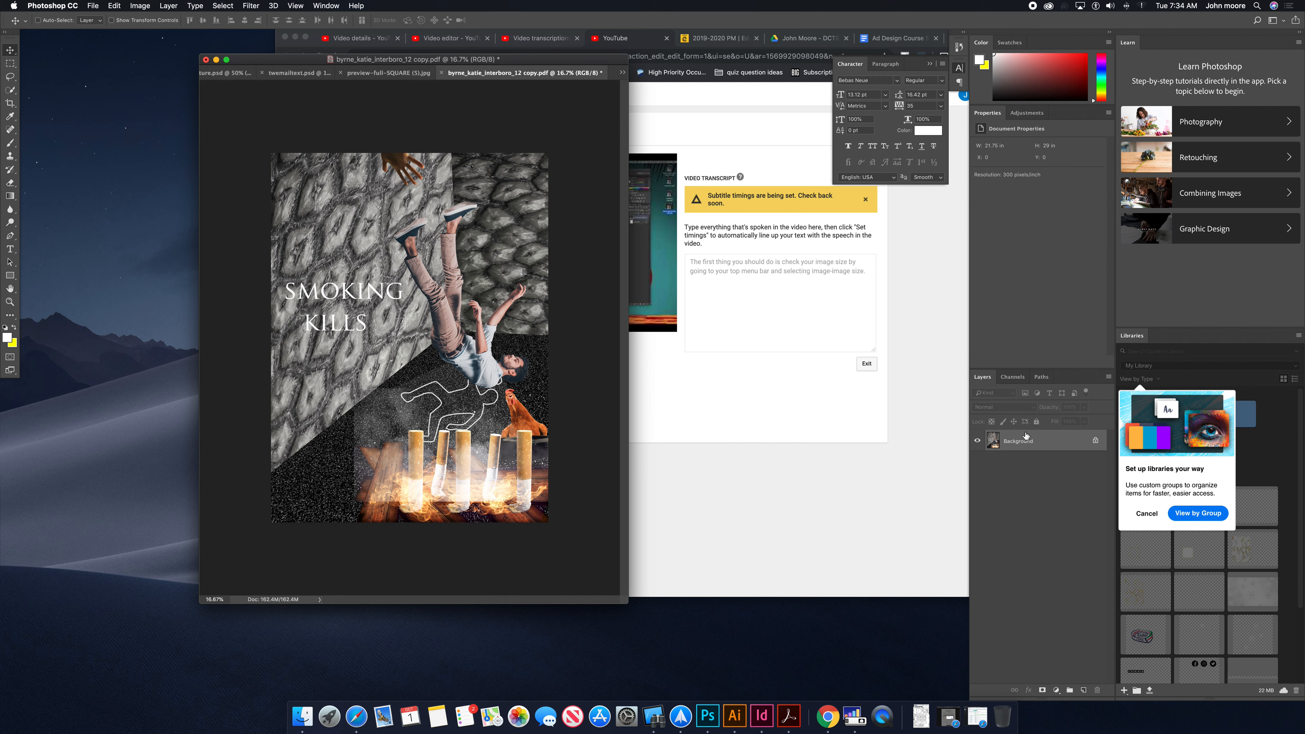
{"action": "mouse_move", "coordinate": [1031, 463]}
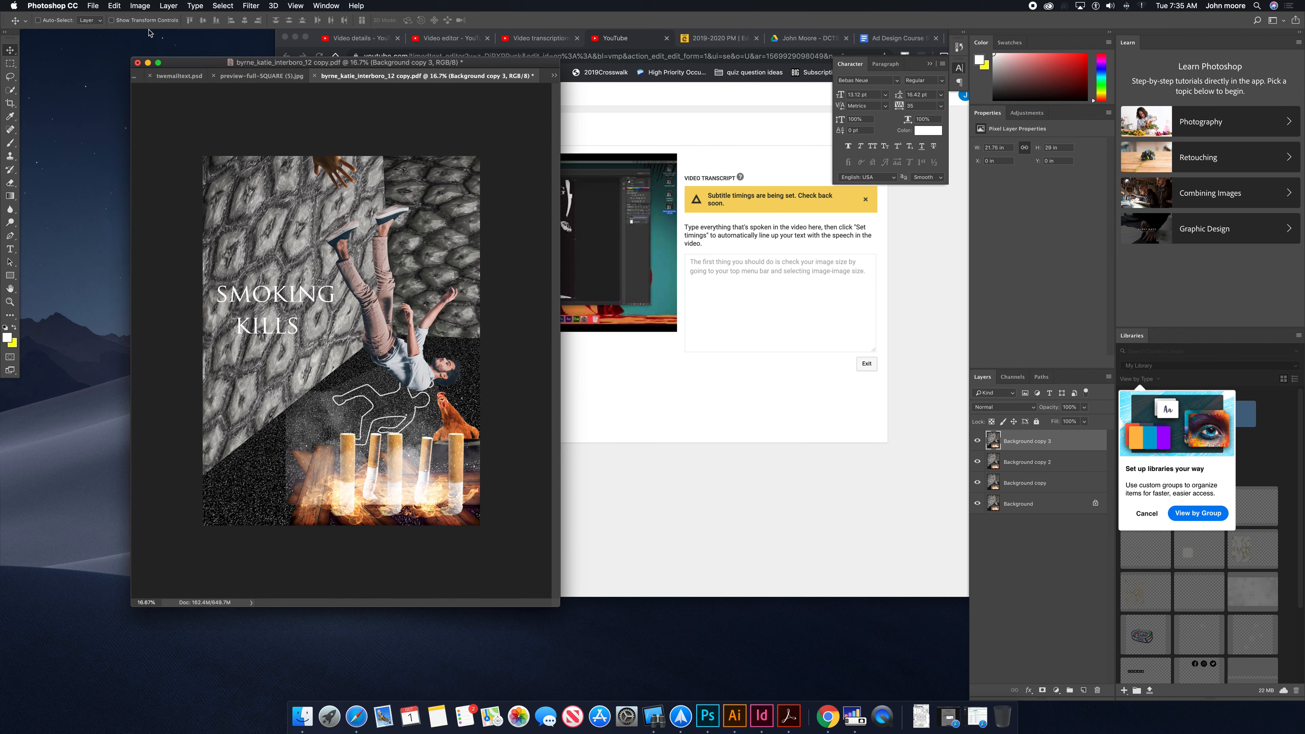
Resample the poster via Image Size to 72 pixels/inch, 1566 × 2088 px, shrinking it to 9.35M.
{"action": "left_click", "coordinate": [140, 6]}
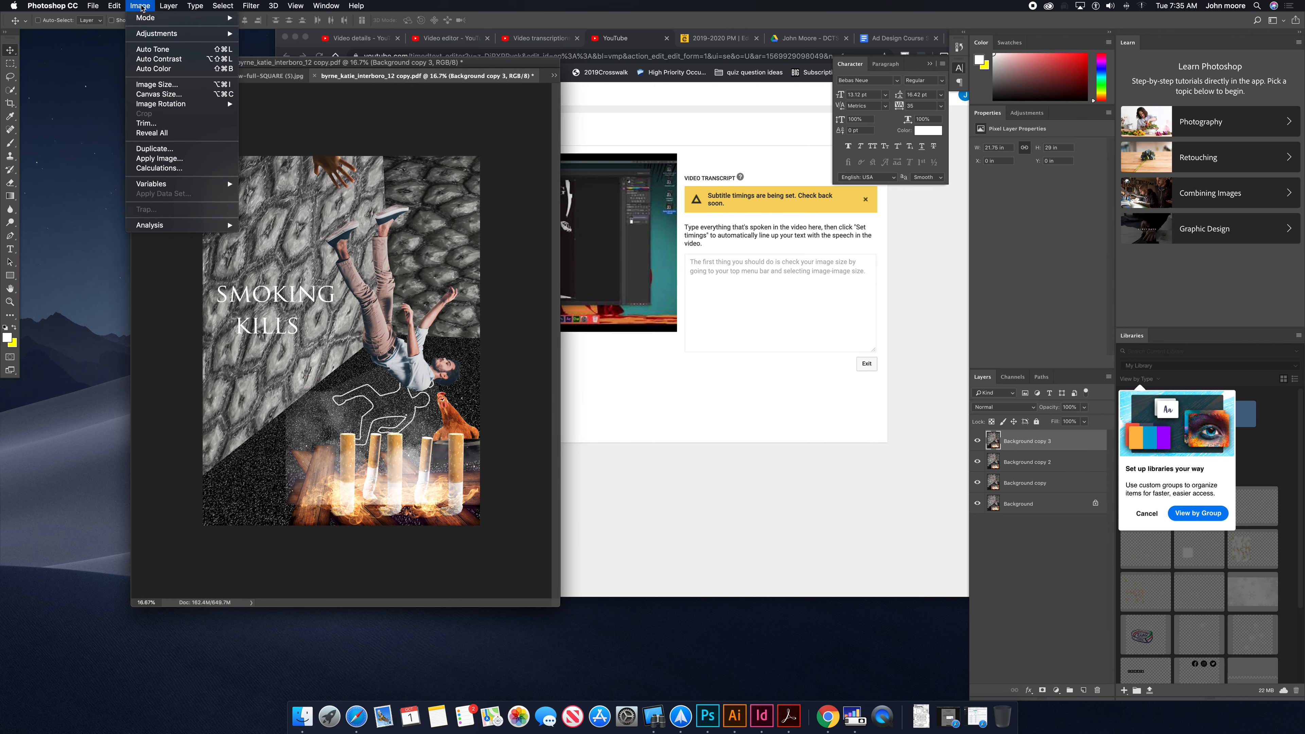
{"action": "mouse_move", "coordinate": [152, 84]}
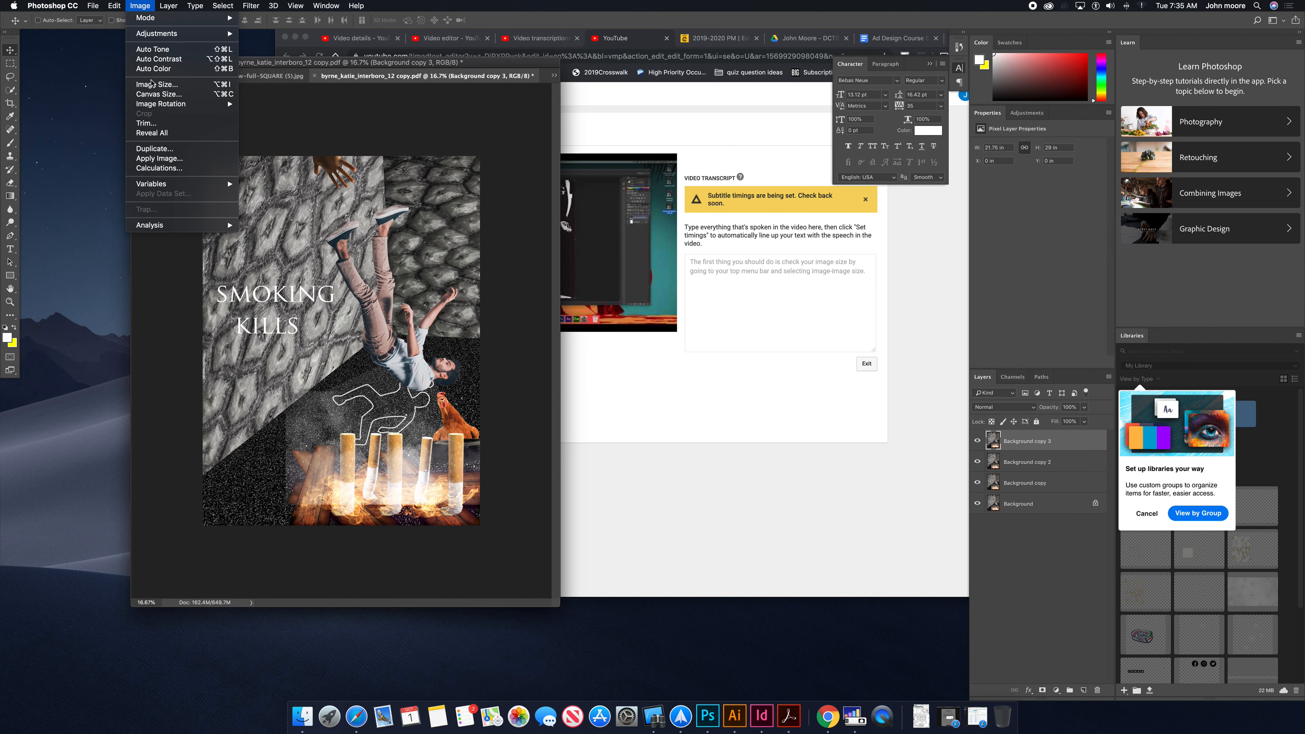
{"action": "left_click", "coordinate": [155, 84]}
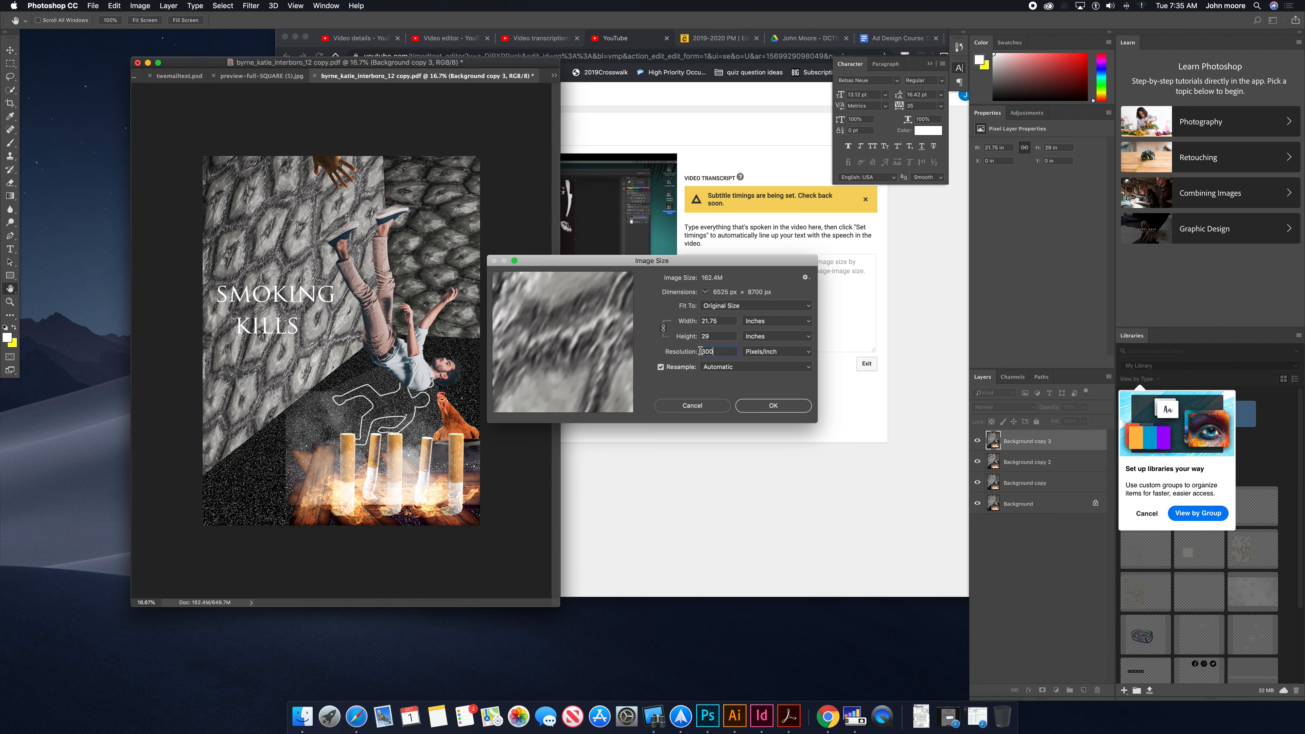
{"action": "type", "text": "7"}
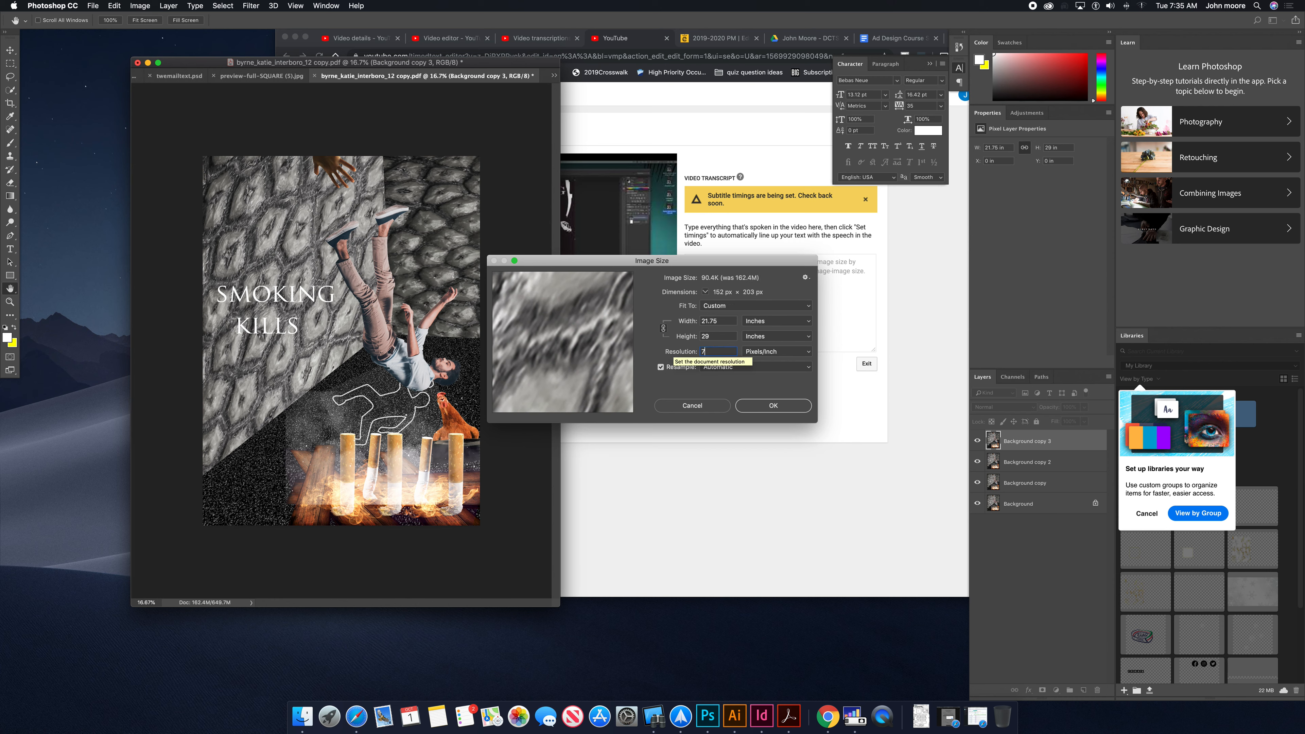
{"action": "type", "text": "2"}
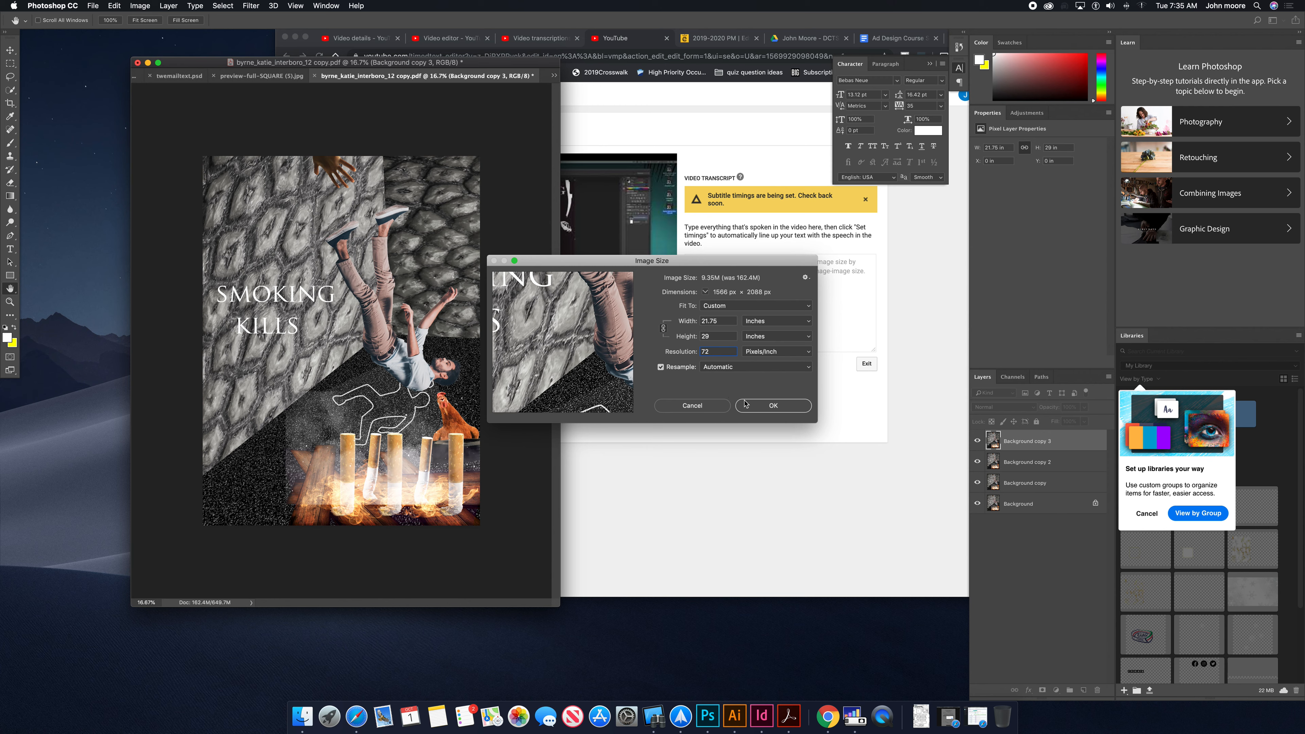
{"action": "left_click", "coordinate": [718, 351]}
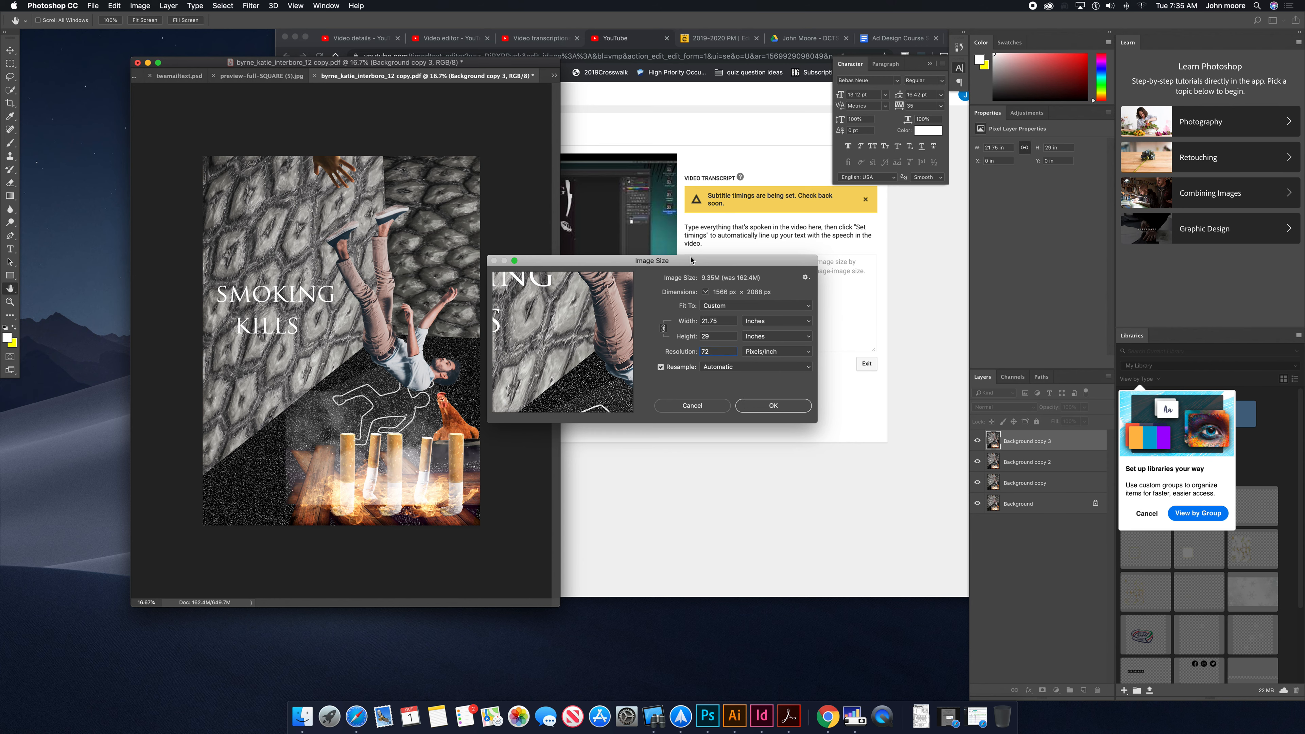
{"action": "left_click_drag", "start_coordinate": [651, 260], "coordinate": [664, 220]}
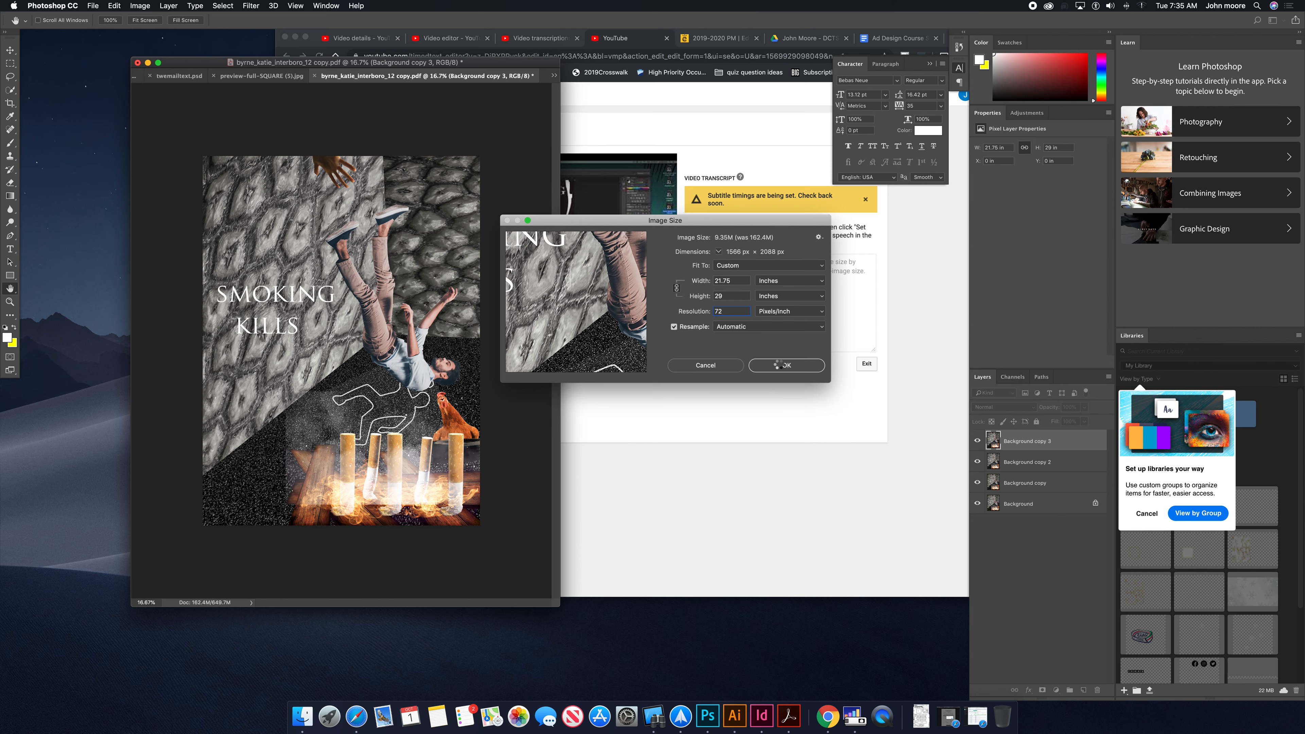
{"action": "left_click", "coordinate": [786, 366]}
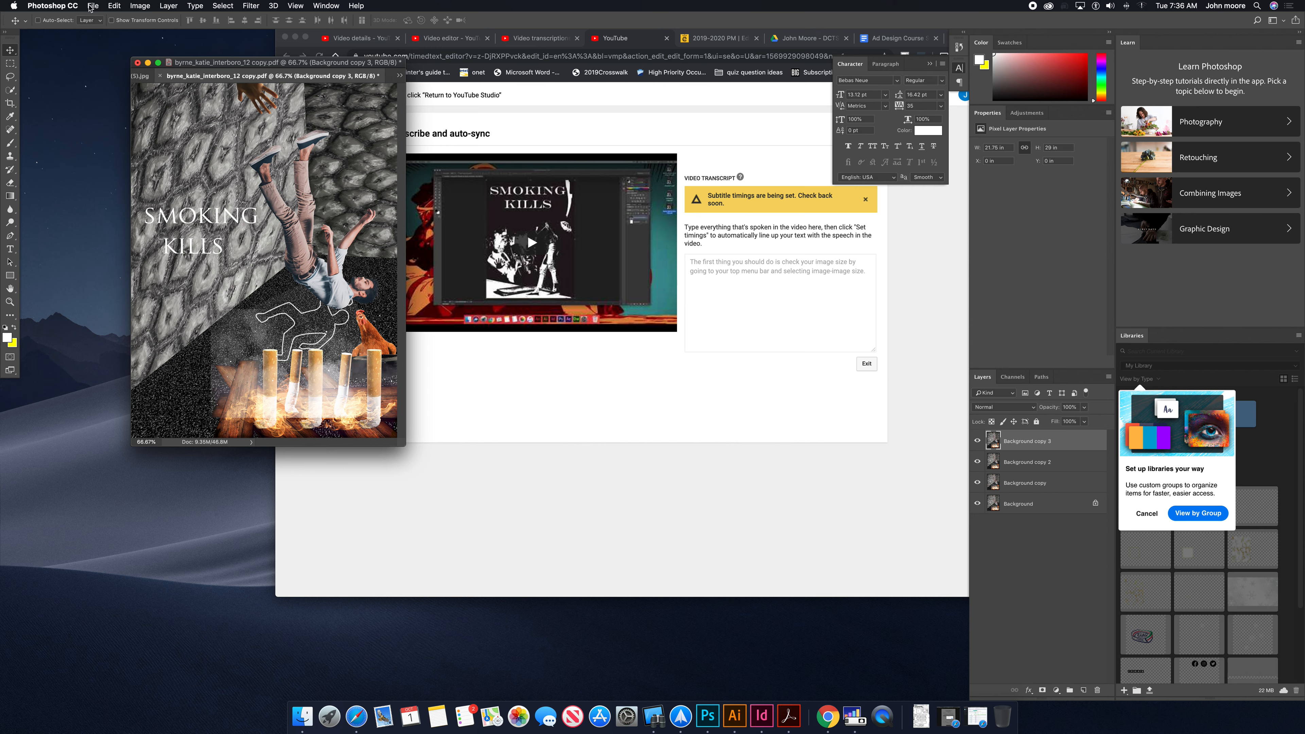
Save As a Photoshop PDF copy named byrne_katie_dcts_12.pdf on the Desktop.
{"action": "left_click", "coordinate": [93, 6]}
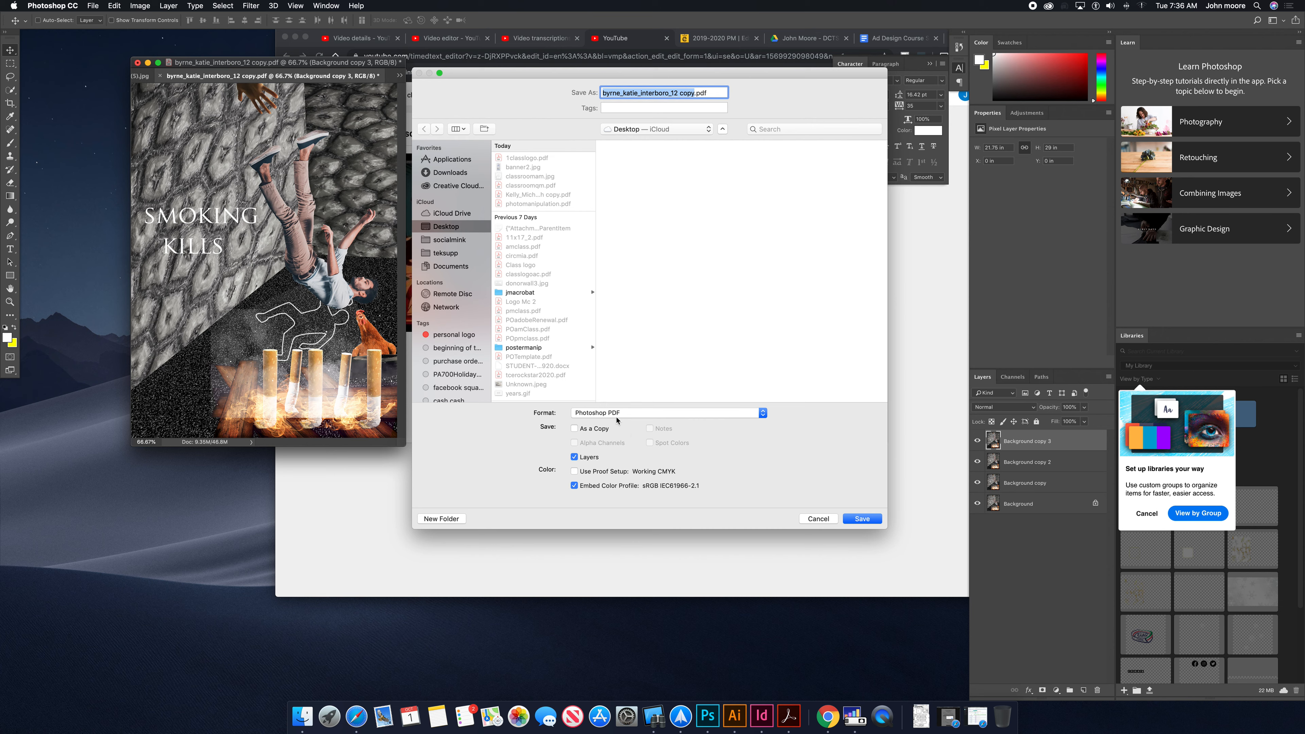
{"action": "left_click", "coordinate": [664, 411]}
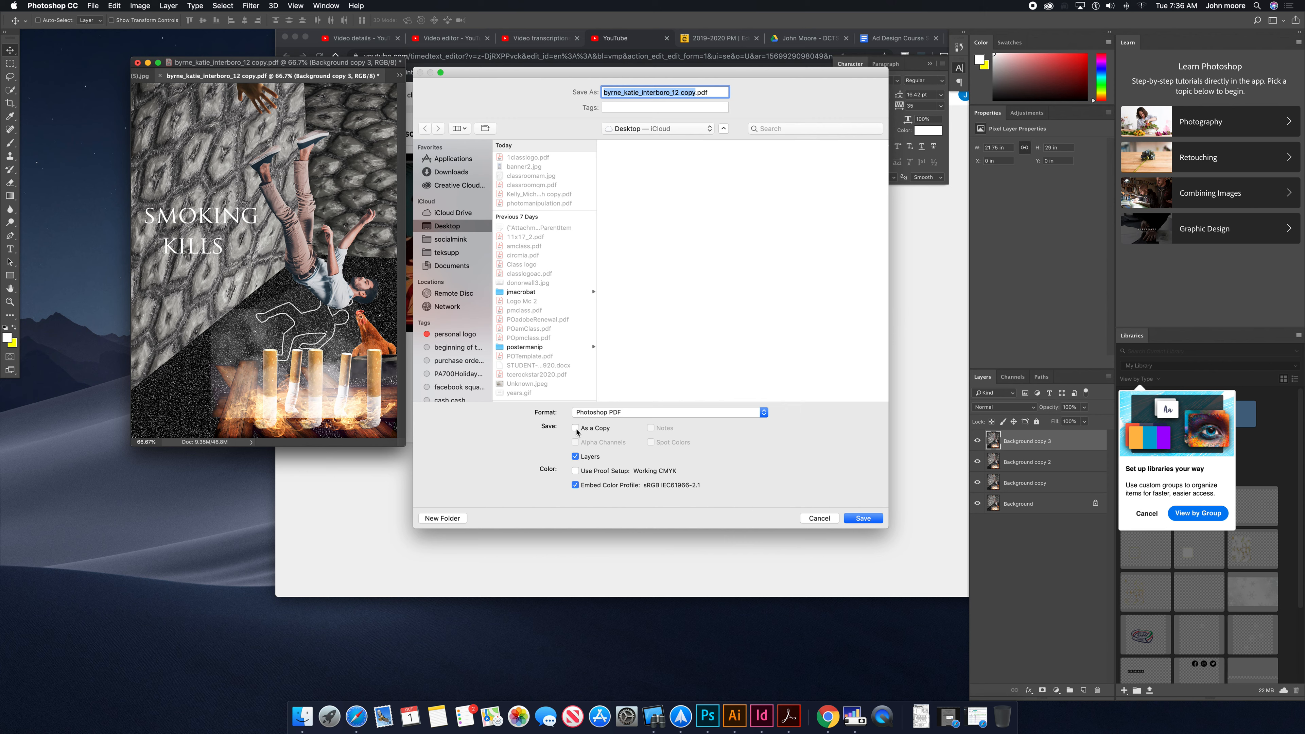
{"action": "left_click", "coordinate": [575, 427]}
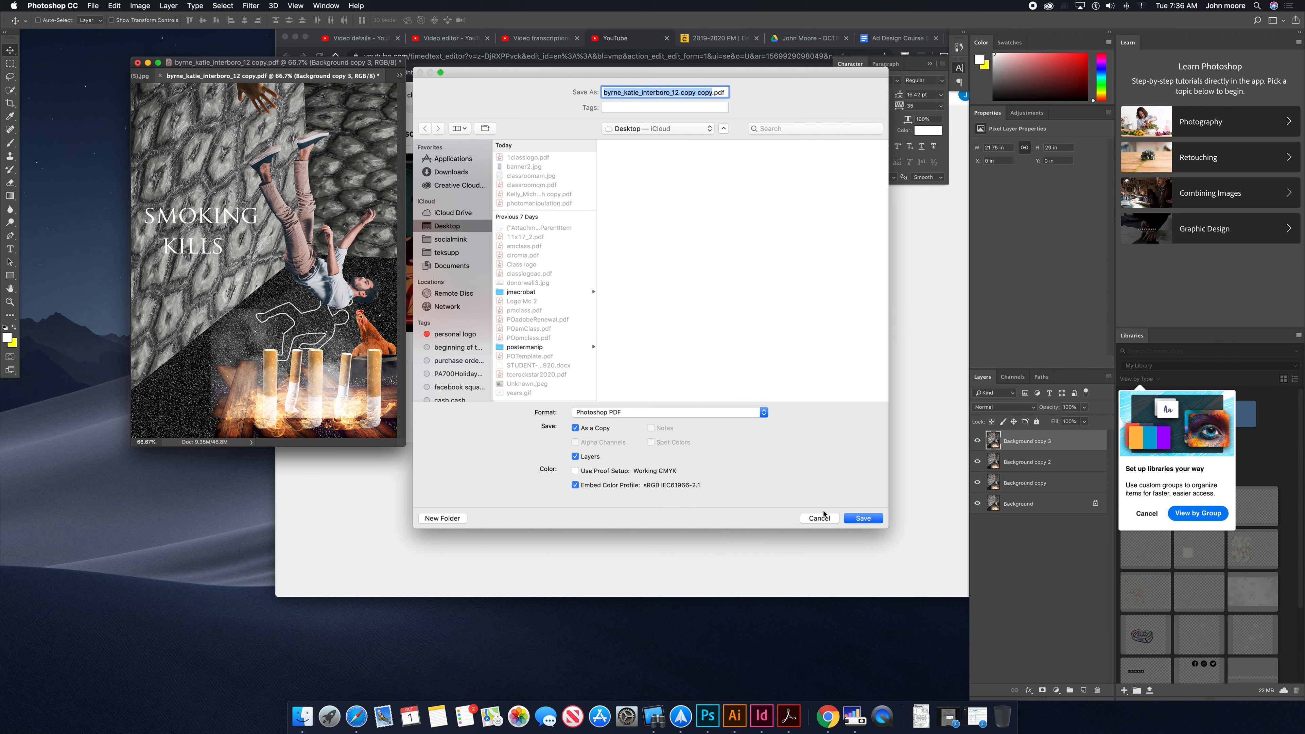
{"action": "left_click", "coordinate": [575, 456]}
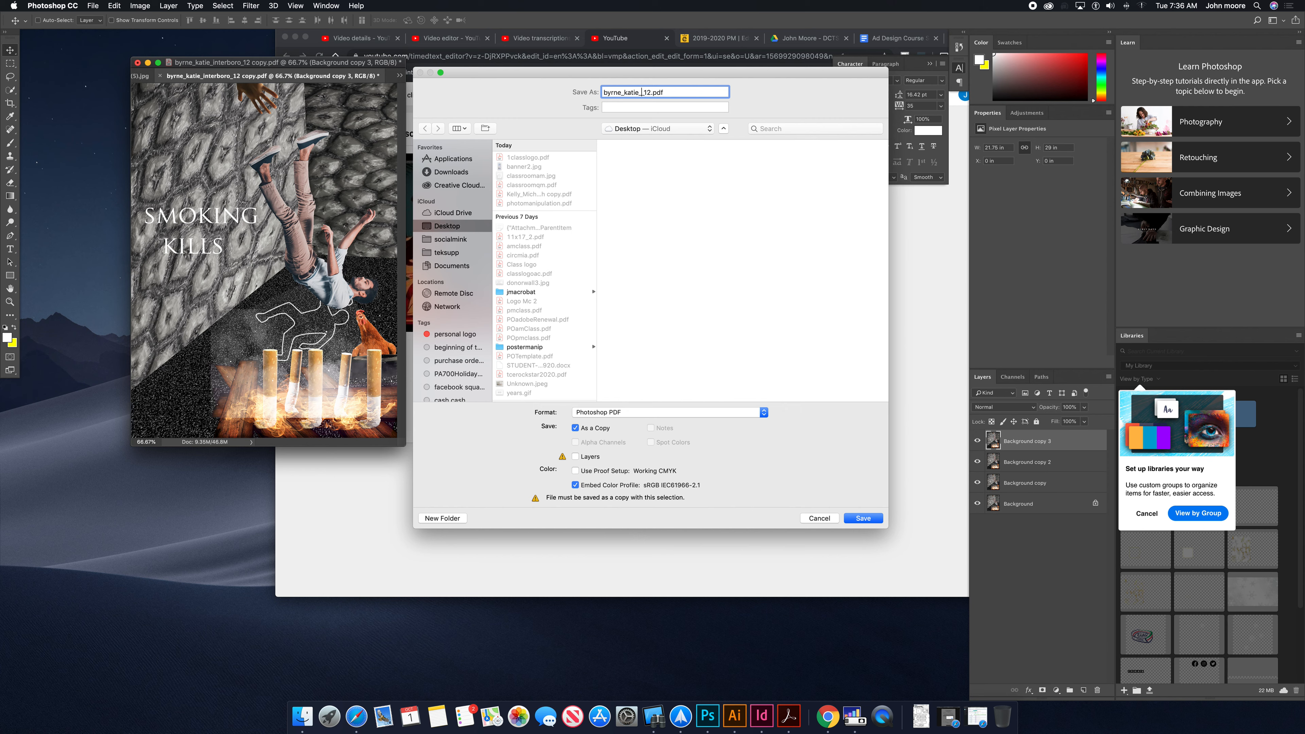
{"action": "type", "text": "dcts_"}
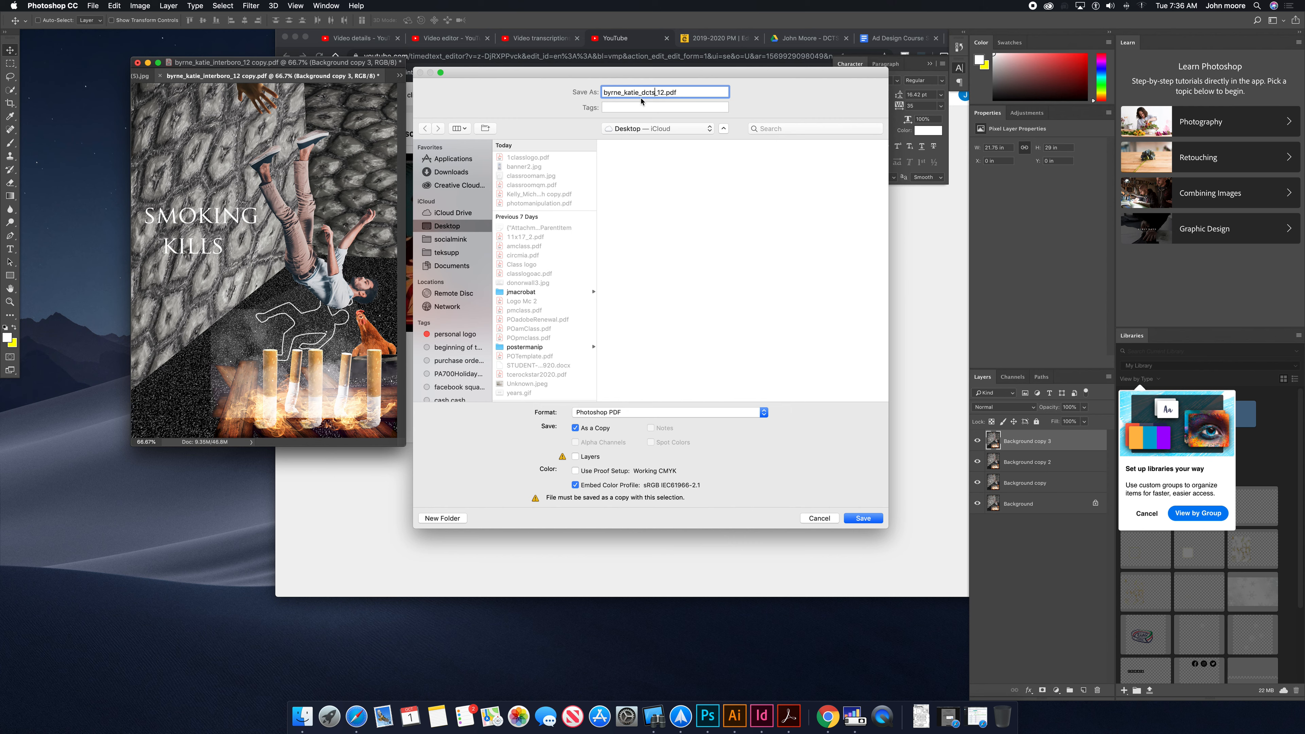
{"action": "mouse_move", "coordinate": [676, 136]}
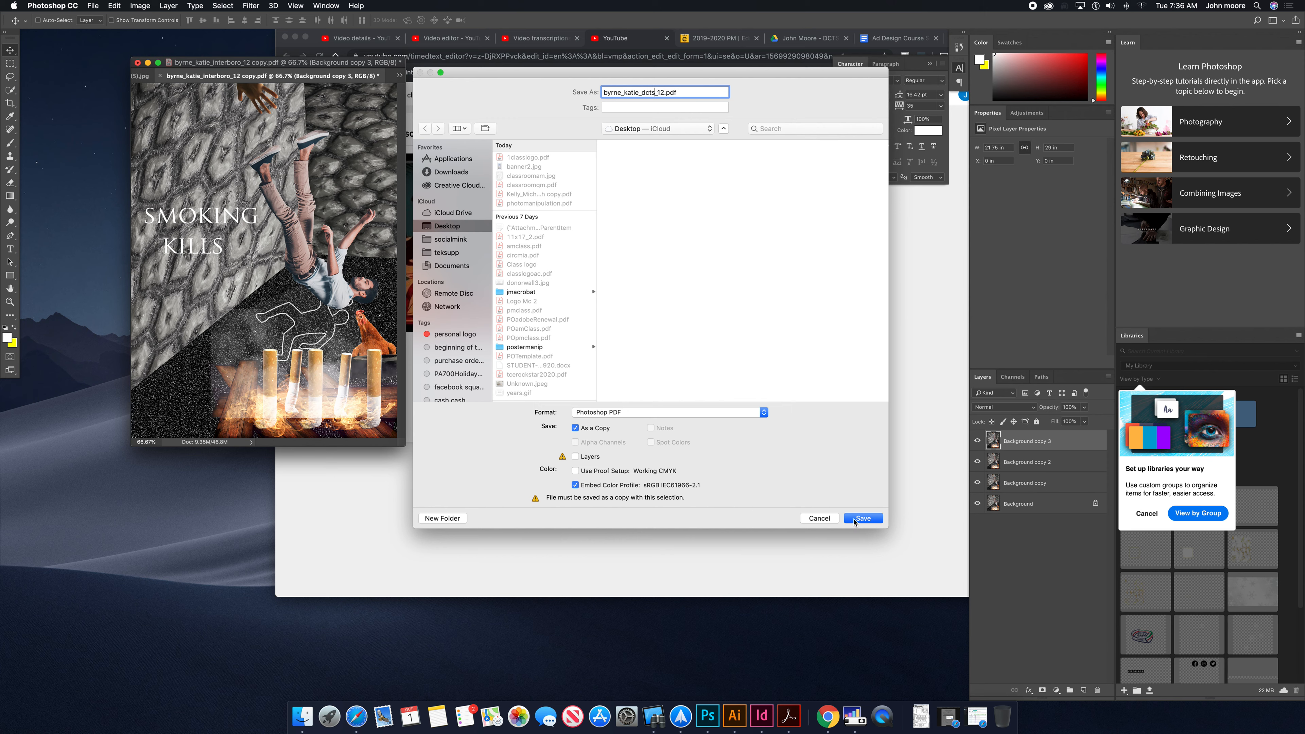
{"action": "left_click", "coordinate": [863, 518]}
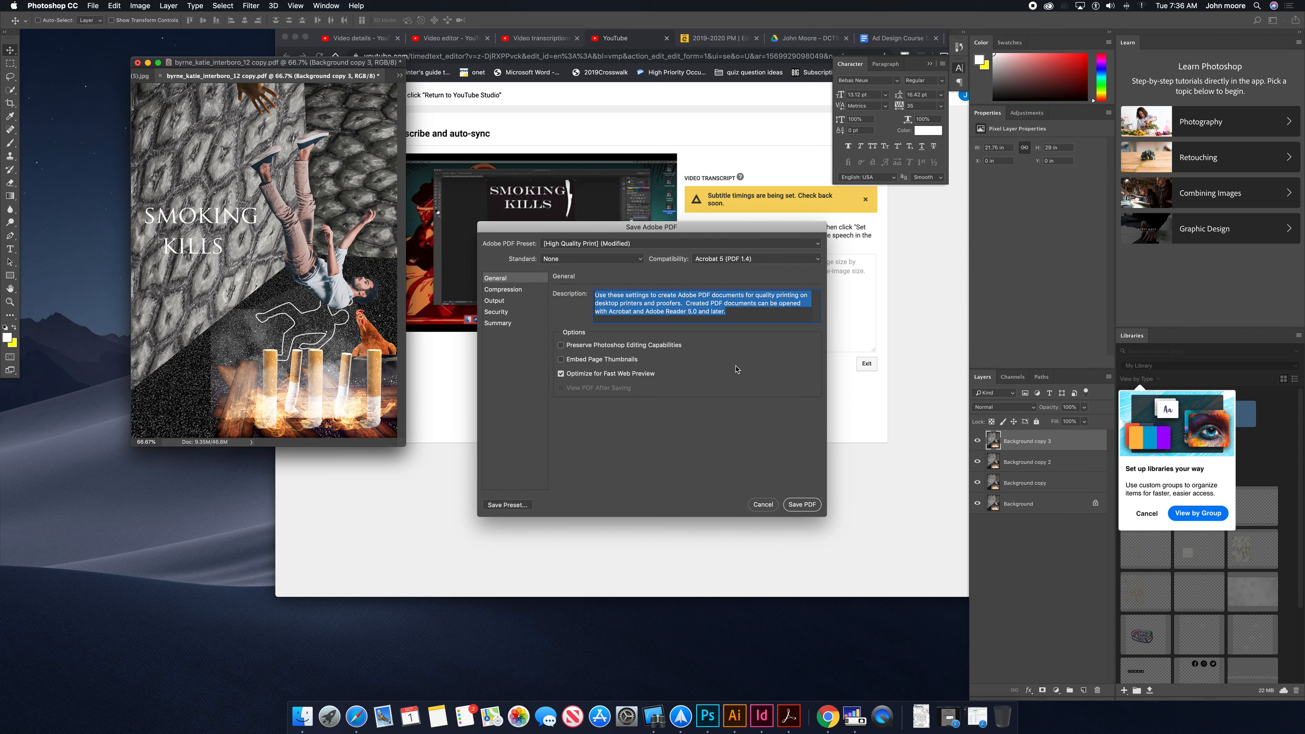
{"action": "mouse_move", "coordinate": [505, 308]}
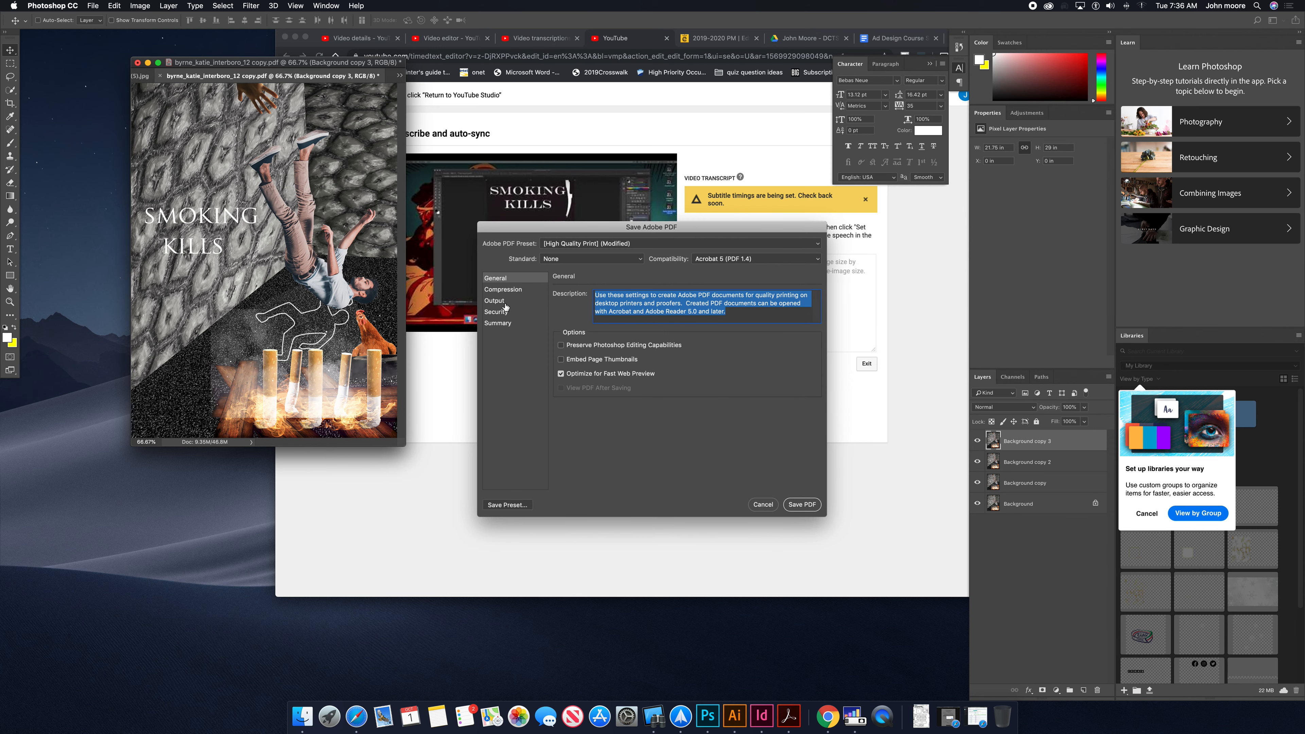
Review JPEG compression in the Save Adobe PDF dialog and save the PDF to the Desktop.
{"action": "left_click", "coordinate": [502, 289]}
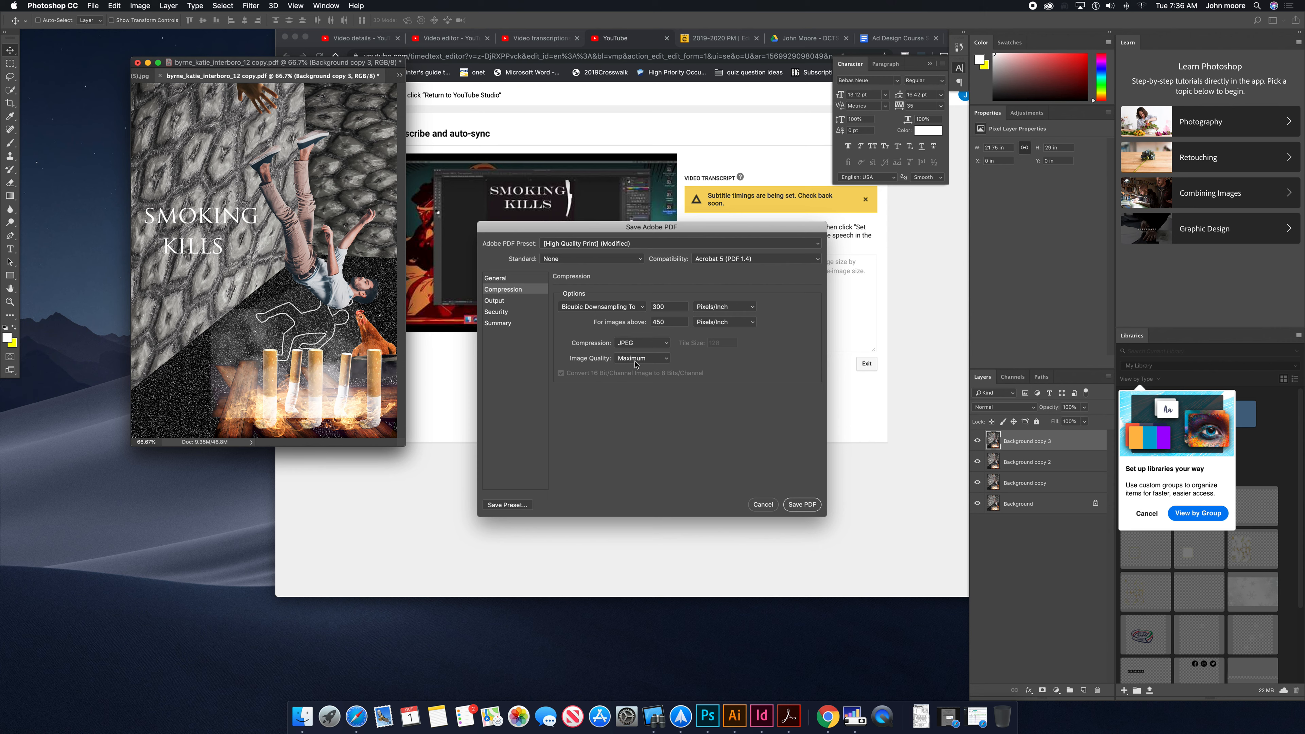
{"action": "mouse_move", "coordinate": [658, 405]}
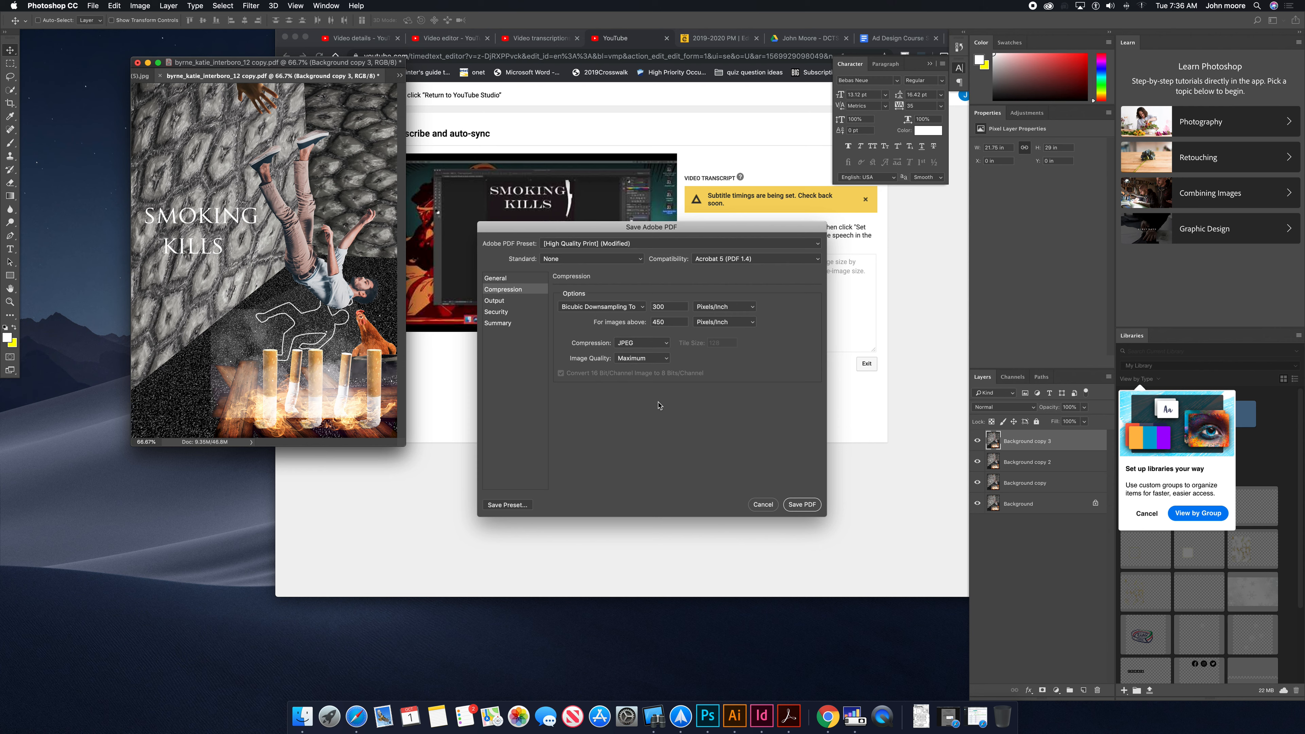
{"action": "mouse_move", "coordinate": [672, 407]}
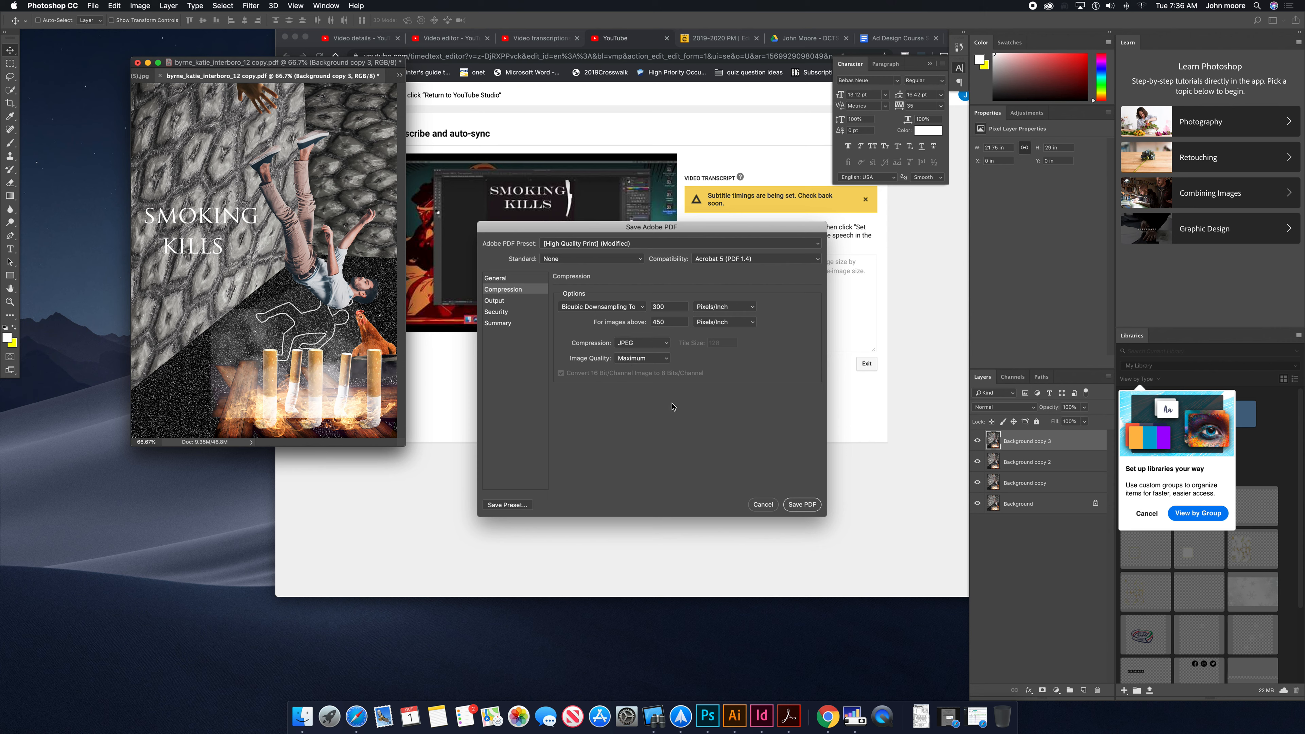
{"action": "mouse_move", "coordinate": [800, 508]}
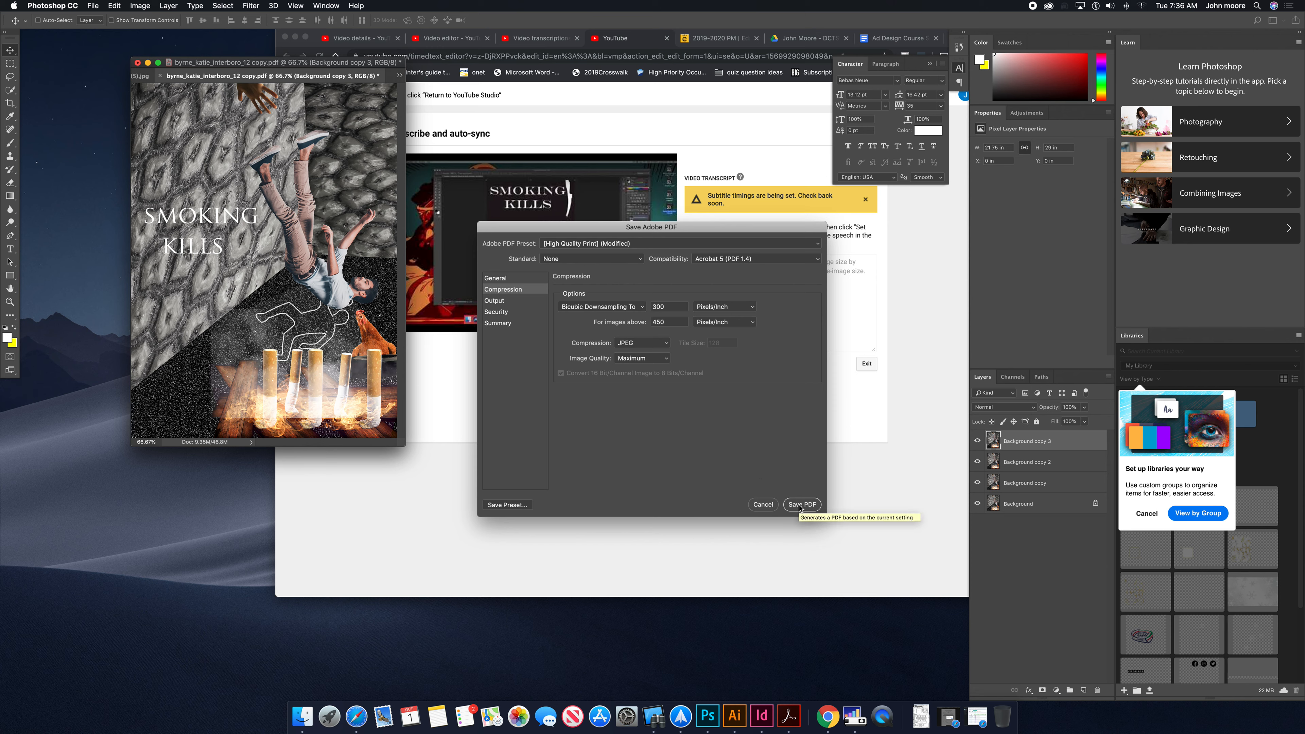
{"action": "left_click", "coordinate": [802, 505]}
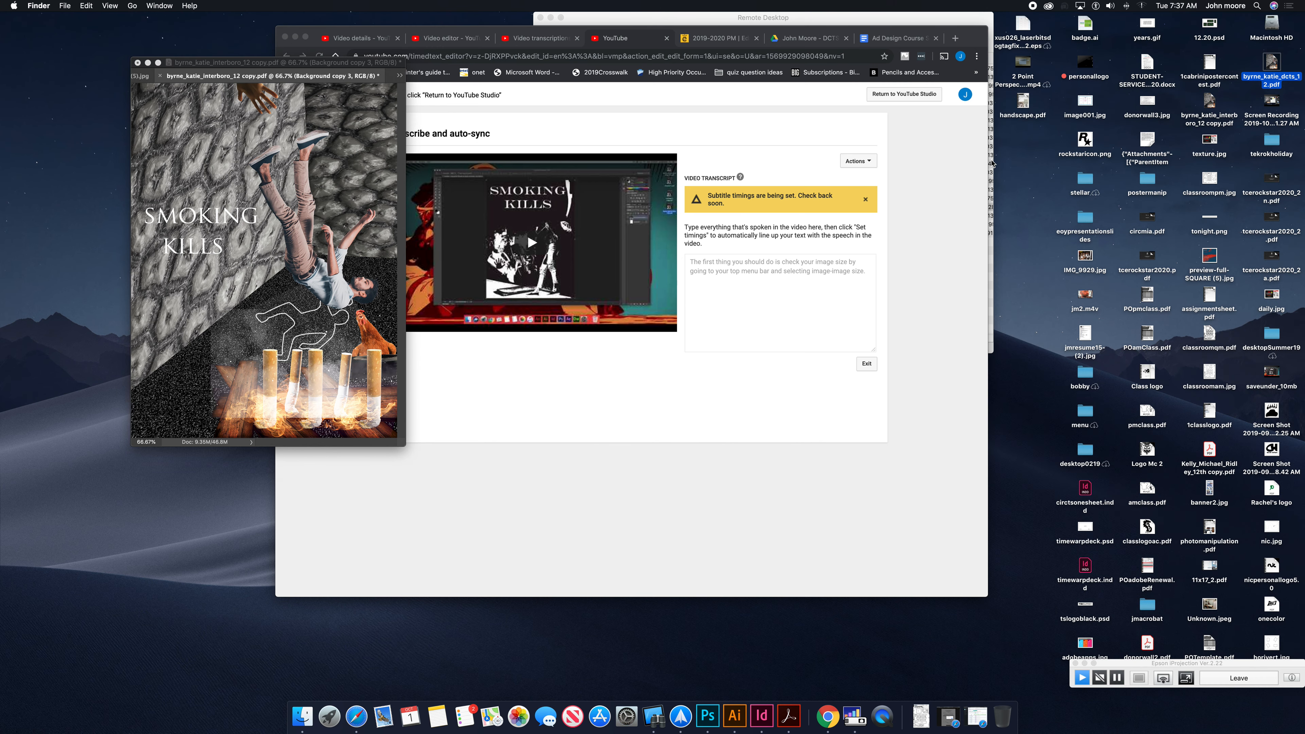
{"action": "mouse_move", "coordinate": [30, 8]}
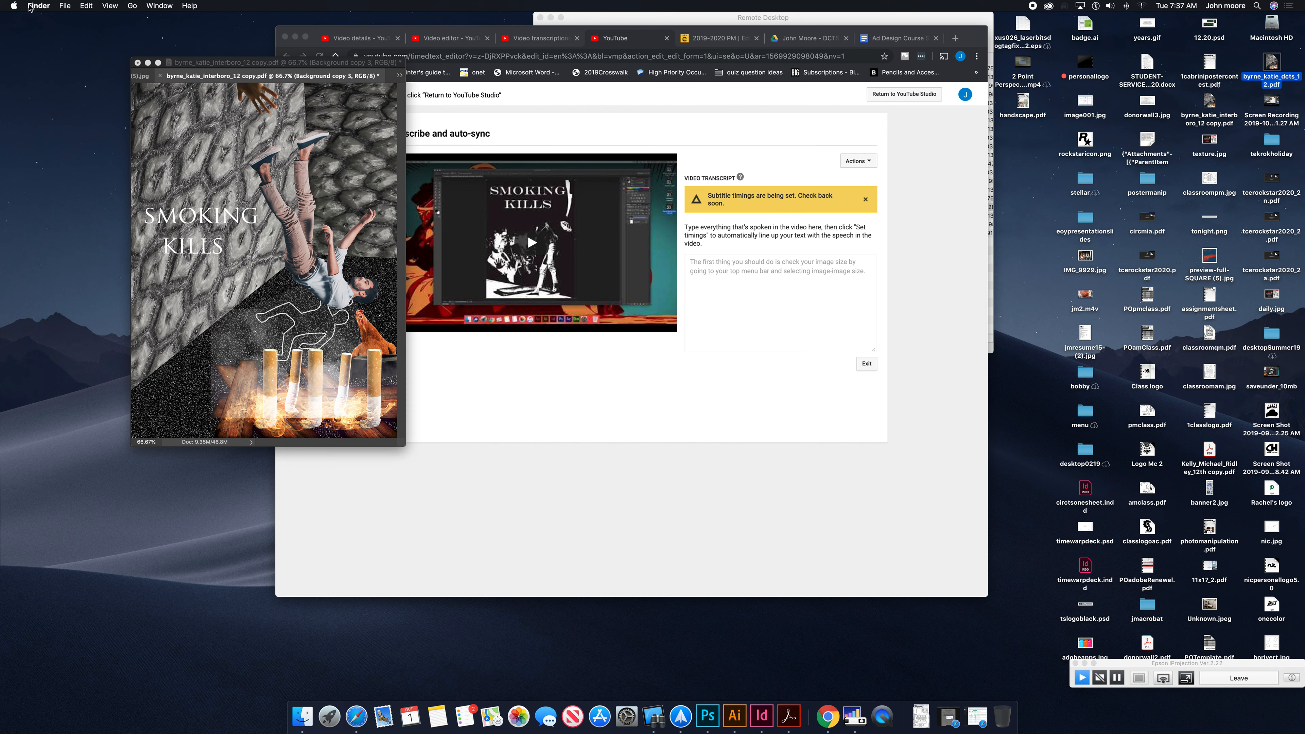